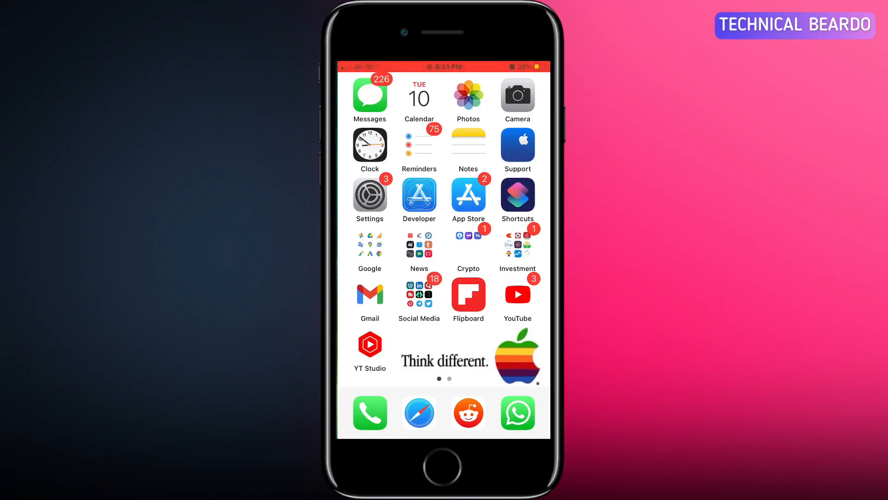
Step: Launch WhatsApp from the dock to reach the empty one-on-one chat
{"action": "left_click", "coordinate": [517, 413]}
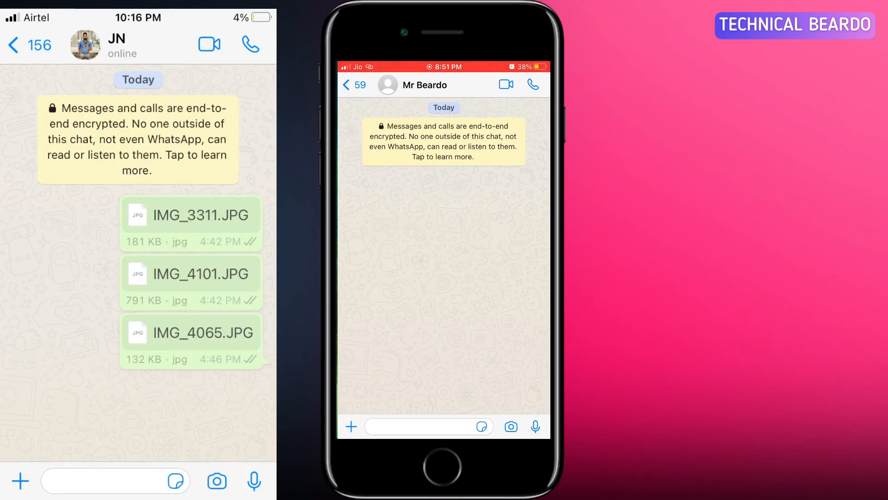
Step: Attach a Document and preview the red image file from the Demo folder
{"action": "left_click", "coordinate": [349, 425]}
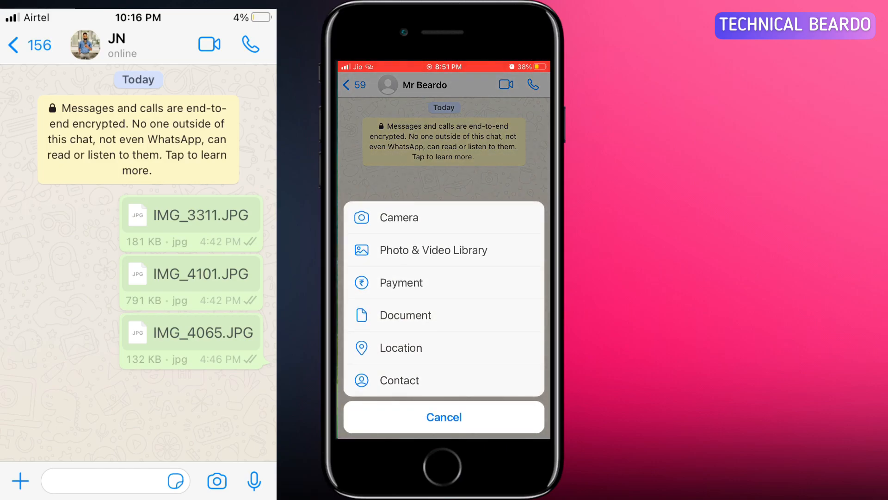
{"action": "left_click", "coordinate": [444, 417]}
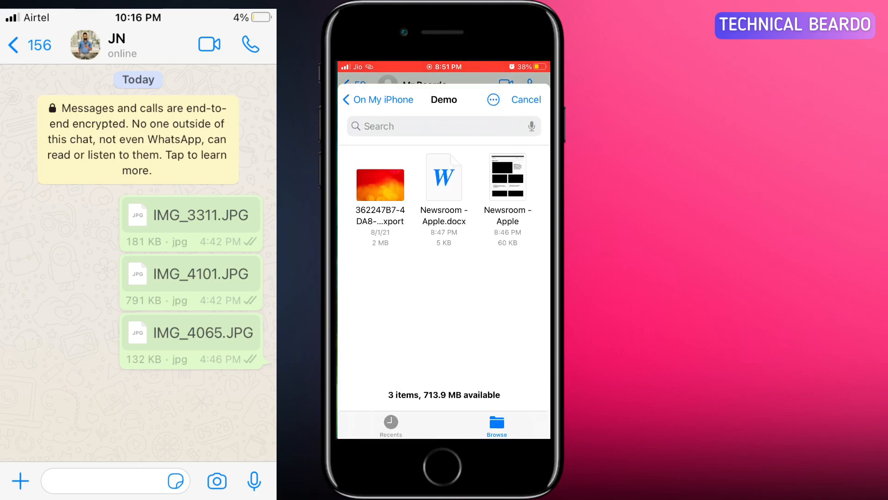
{"action": "left_click", "coordinate": [379, 185]}
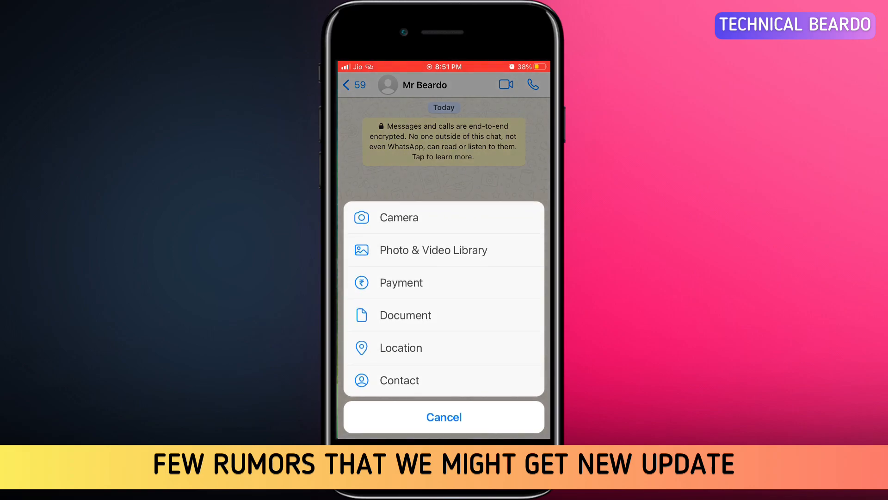
{"action": "left_click", "coordinate": [444, 417]}
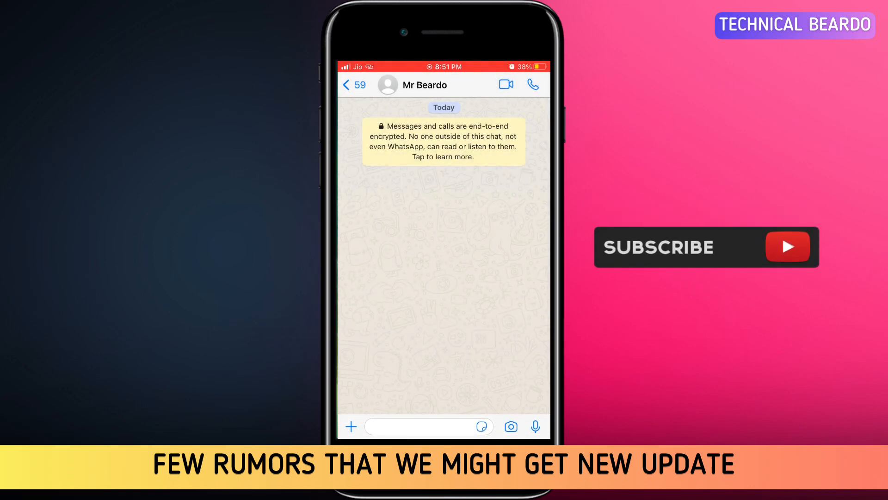
{"action": "left_click", "coordinate": [350, 425]}
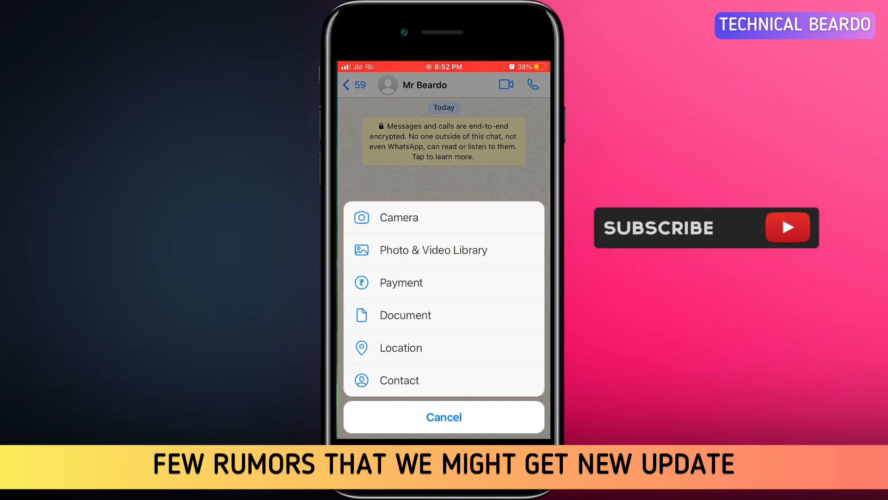
{"action": "left_click", "coordinate": [405, 314]}
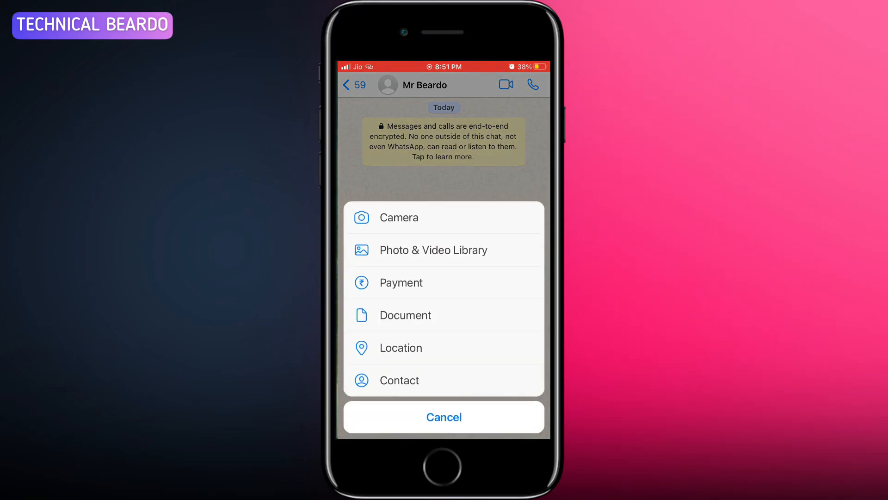
{"action": "left_click", "coordinate": [404, 314]}
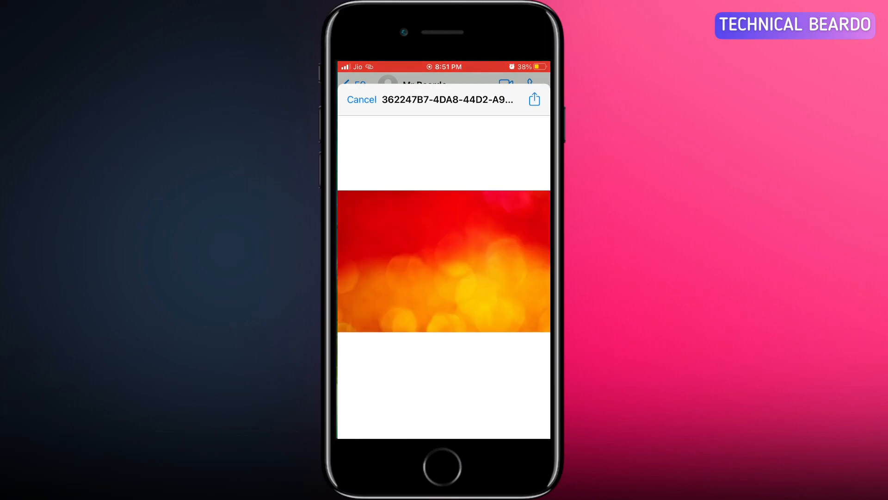
{"action": "left_click", "coordinate": [362, 99]}
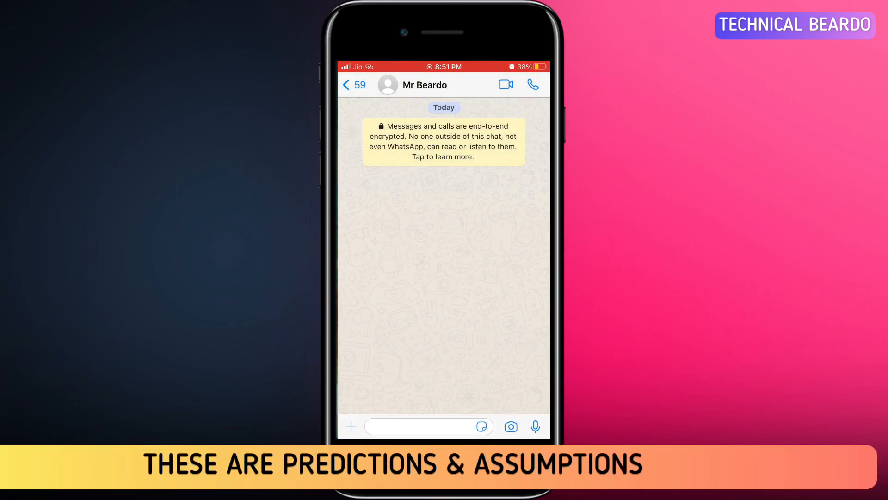
{"action": "left_click", "coordinate": [350, 426]}
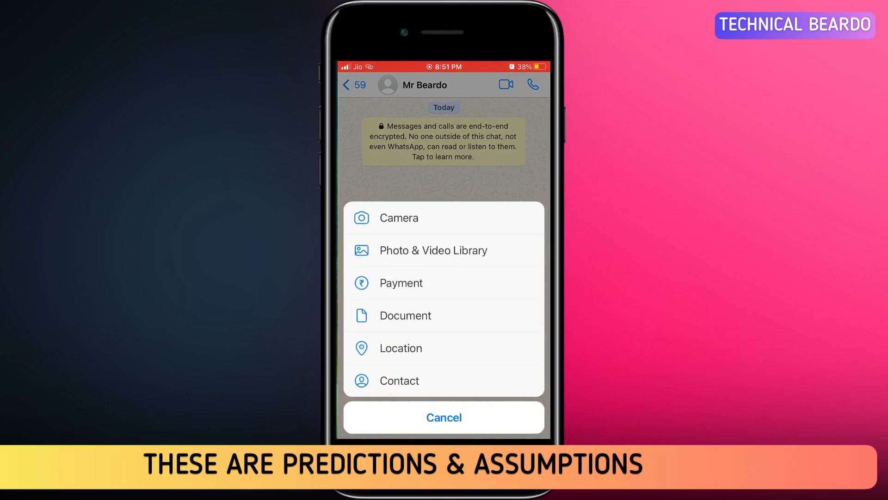
Step: Preview the red image and Newsroom - Apple.docx via Document, closing both without sending
{"action": "left_click", "coordinate": [405, 314]}
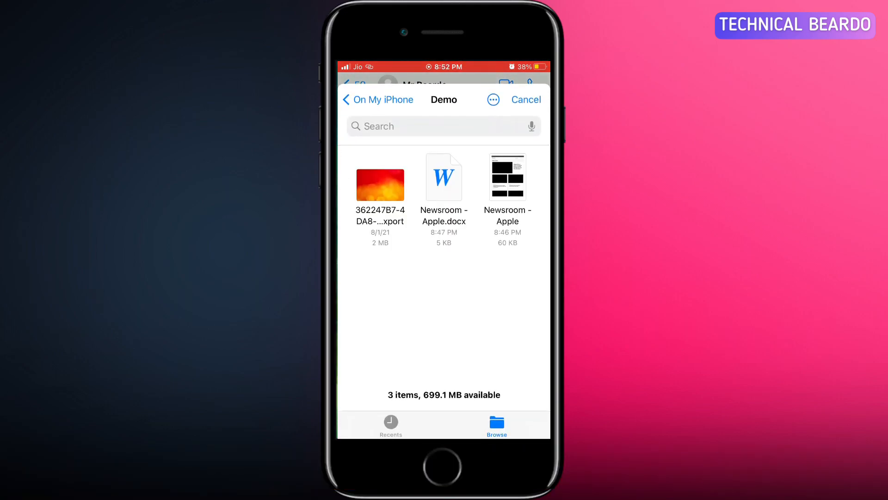
{"action": "left_click", "coordinate": [379, 184]}
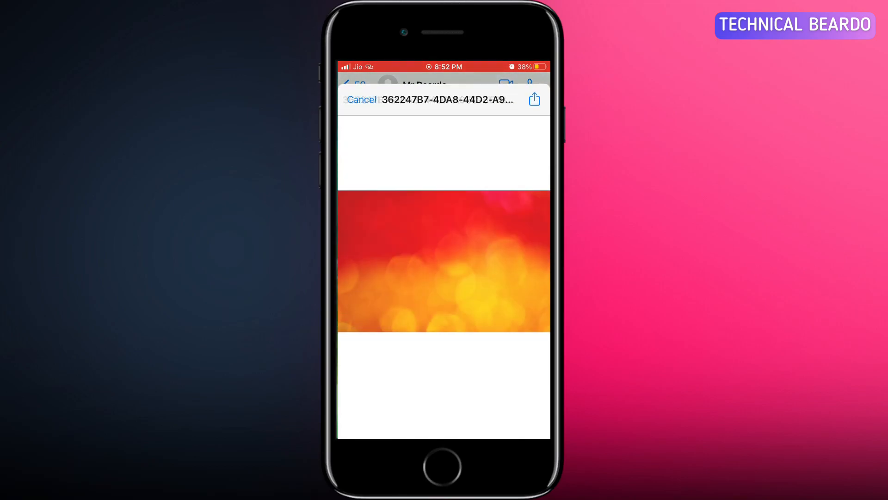
{"action": "left_click", "coordinate": [361, 100]}
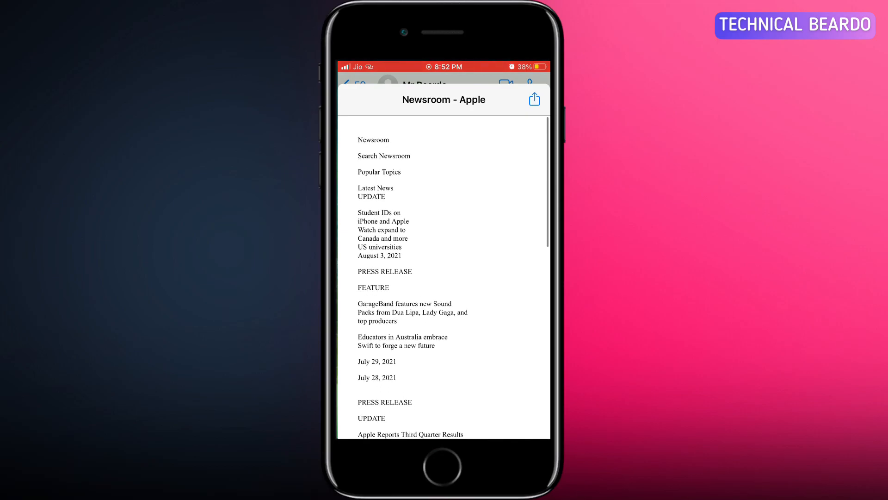
{"action": "left_click", "coordinate": [349, 84]}
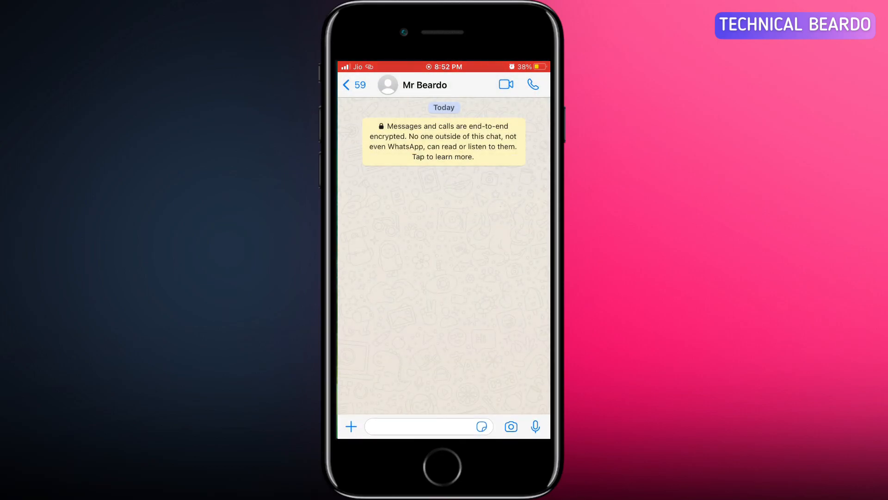
Step: Attach the Newsroom - Apple PDF via Document and send it into the chat
{"action": "left_click", "coordinate": [350, 426]}
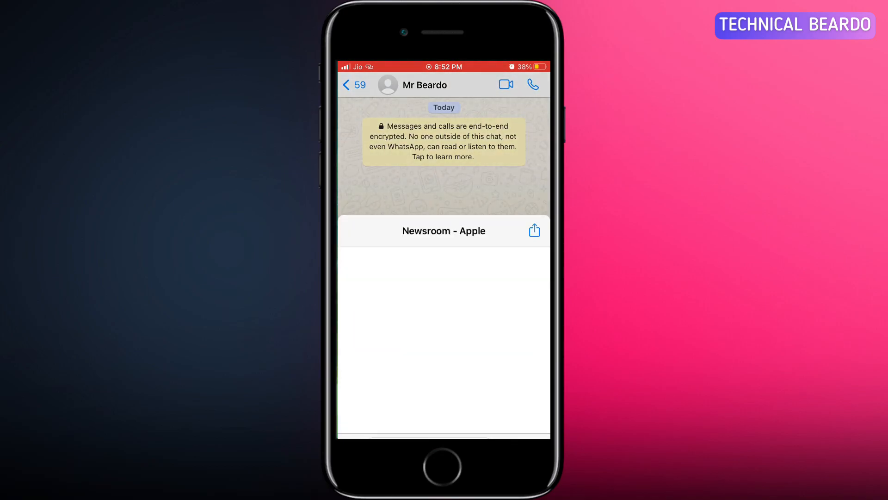
{"action": "left_click", "coordinate": [533, 230]}
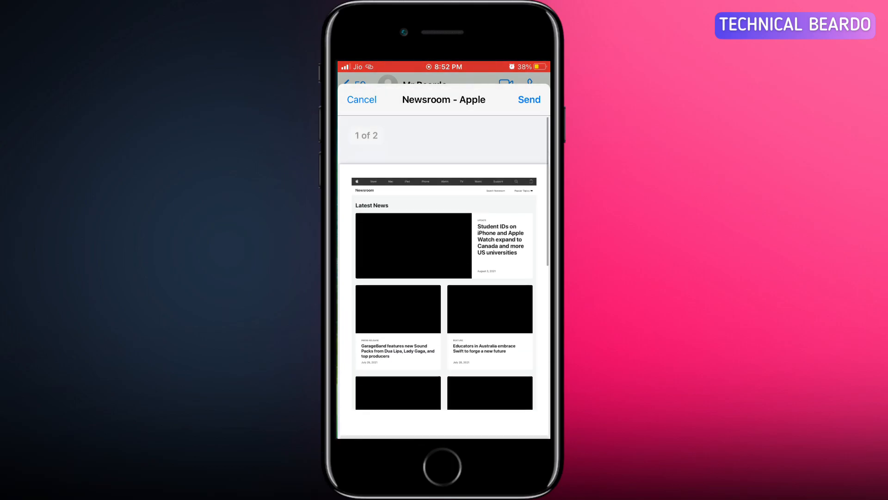
{"action": "left_click", "coordinate": [362, 99]}
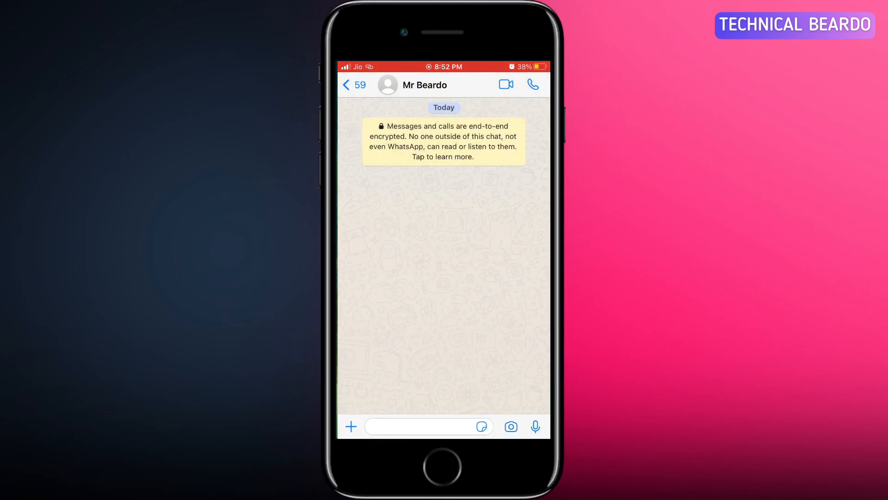
Step: Attach a Document again and preview Newsroom - Apple.docx from the Demo folder
{"action": "left_click", "coordinate": [351, 425]}
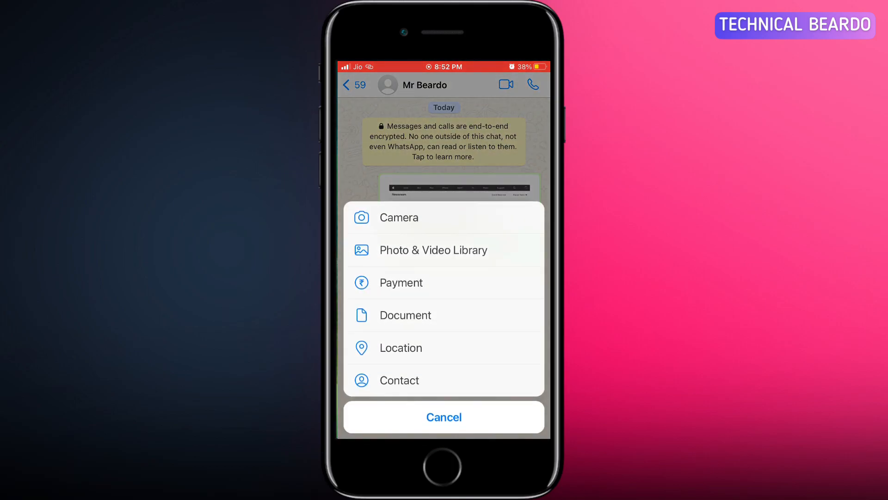
{"action": "left_click", "coordinate": [405, 315]}
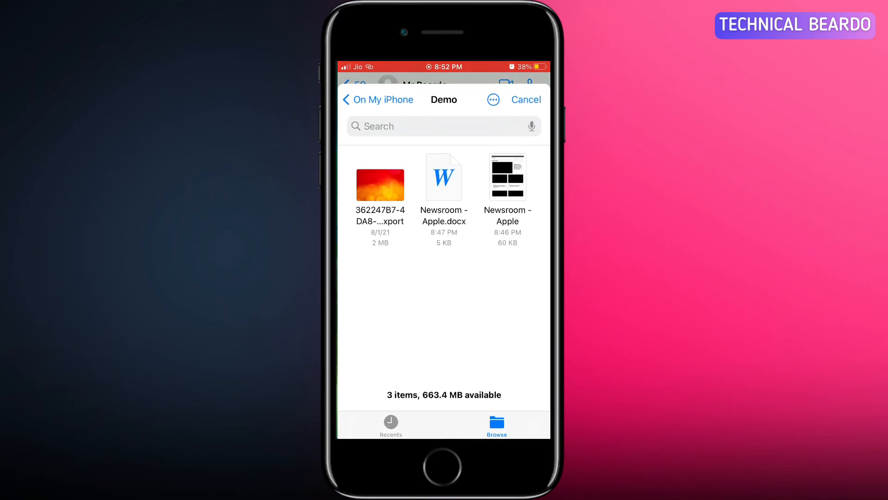
{"action": "left_click", "coordinate": [508, 176]}
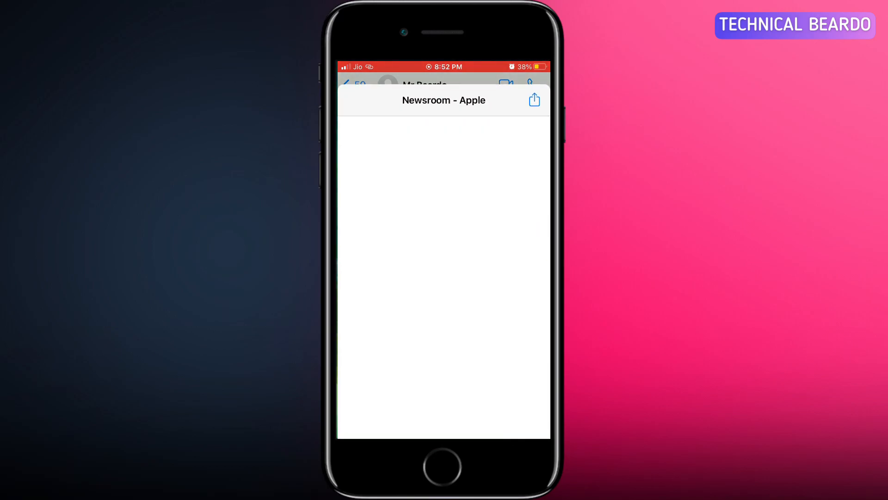